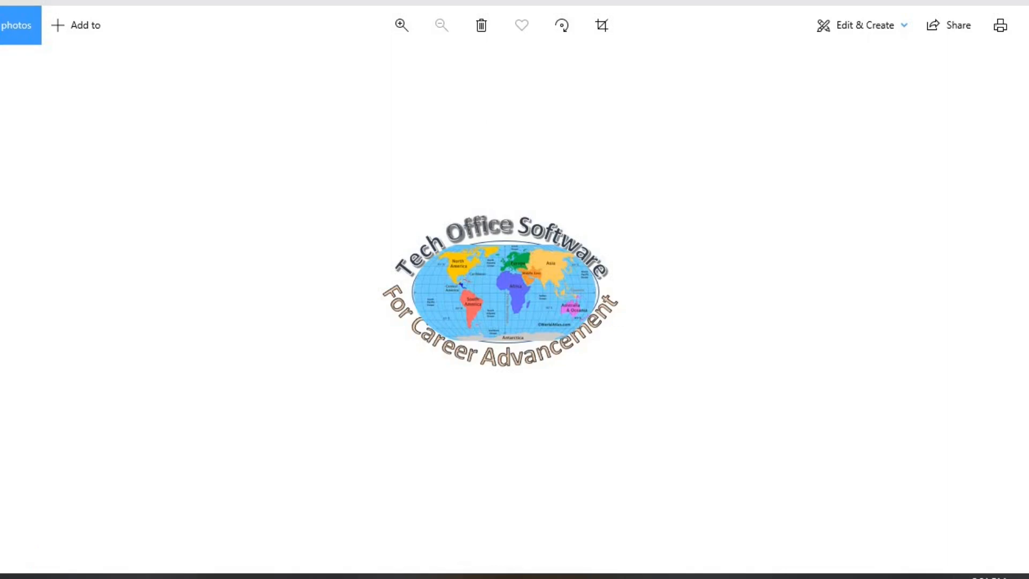
{"action": "mouse_move", "coordinate": [32, 555]}
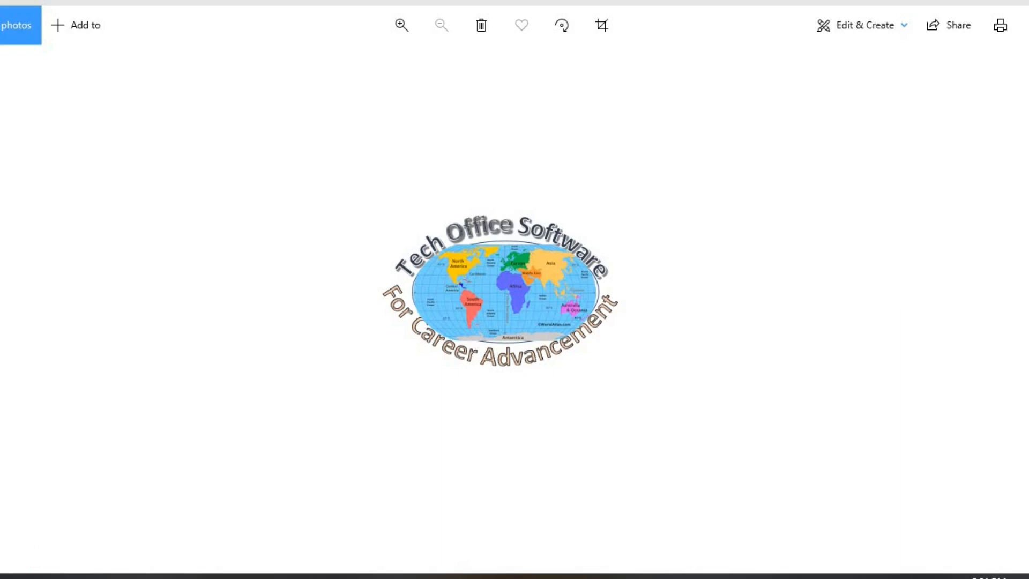
{"action": "mouse_move", "coordinate": [31, 555]}
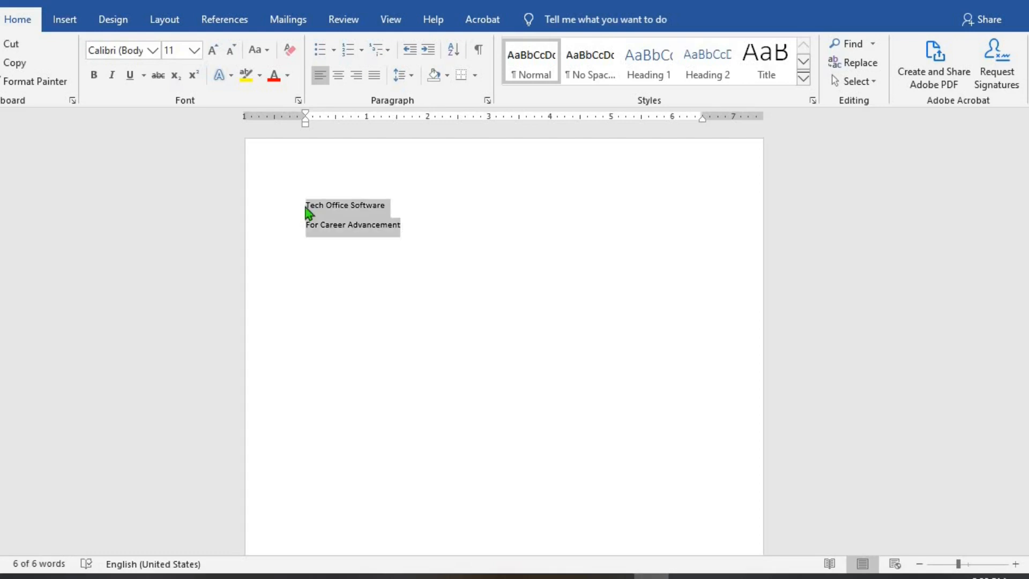
Grow the font of both lines to 26 pt
{"action": "left_click", "coordinate": [212, 49]}
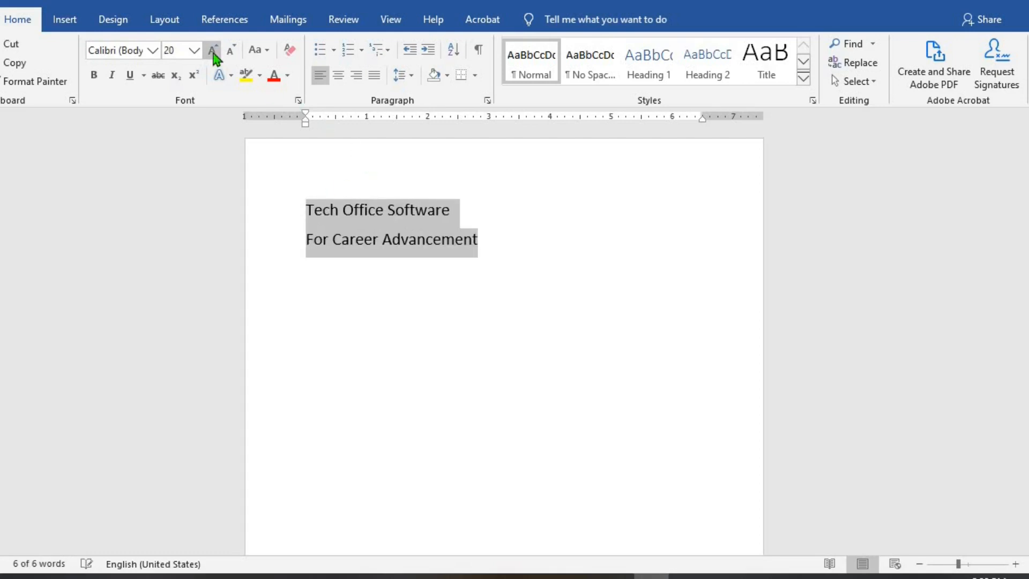
{"action": "left_click", "coordinate": [211, 50]}
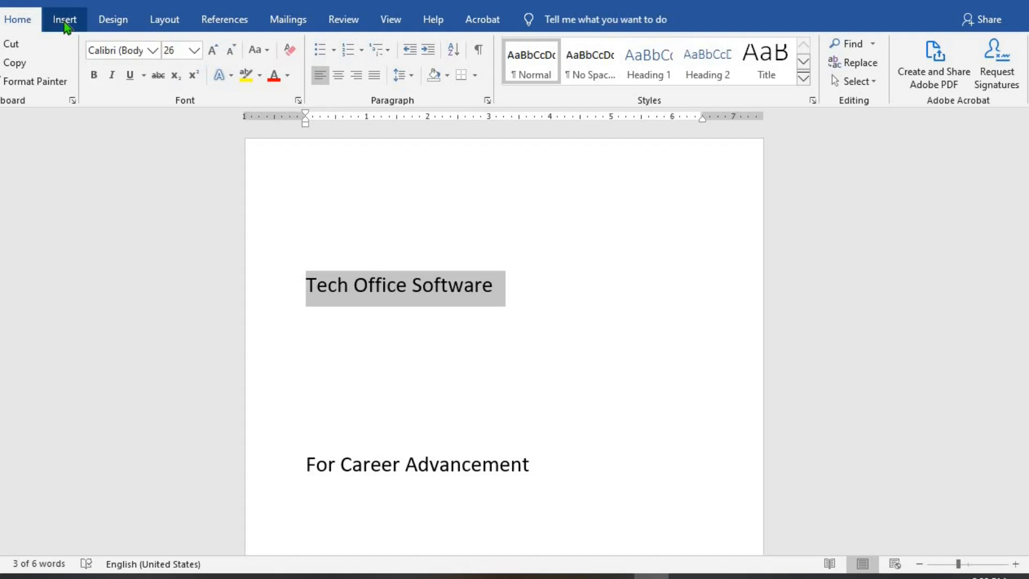
Convert 'Tech Office Software' into WordArt using the grey shadowed style
{"action": "left_click", "coordinate": [64, 19]}
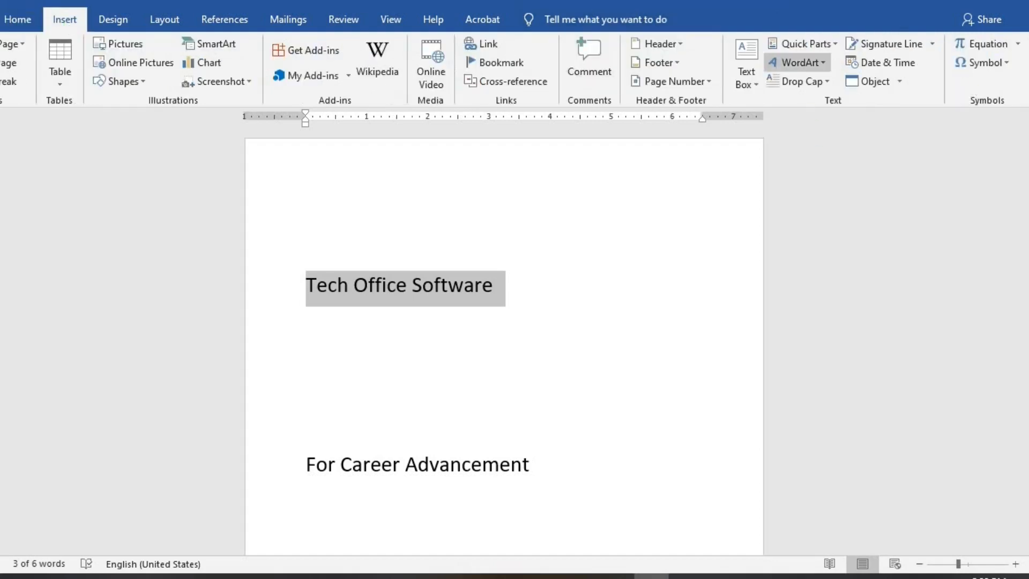
{"action": "left_click", "coordinate": [795, 62]}
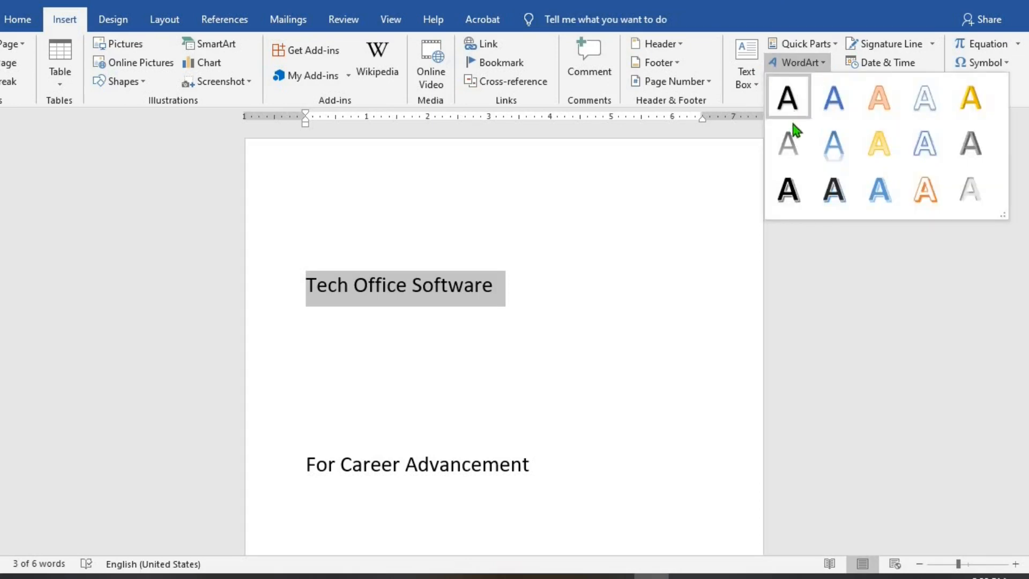
{"action": "mouse_move", "coordinate": [891, 148]}
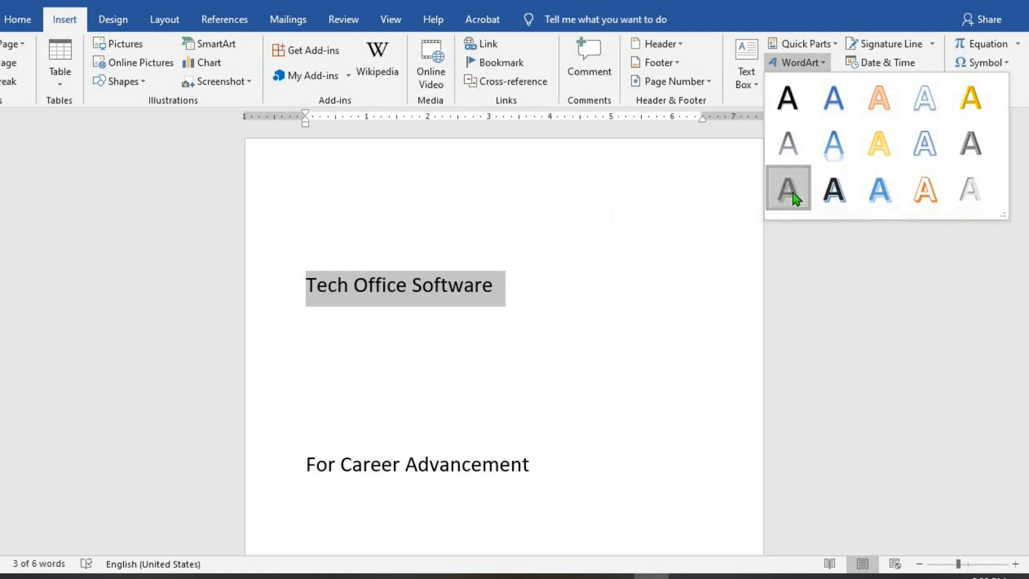
{"action": "left_click", "coordinate": [788, 189]}
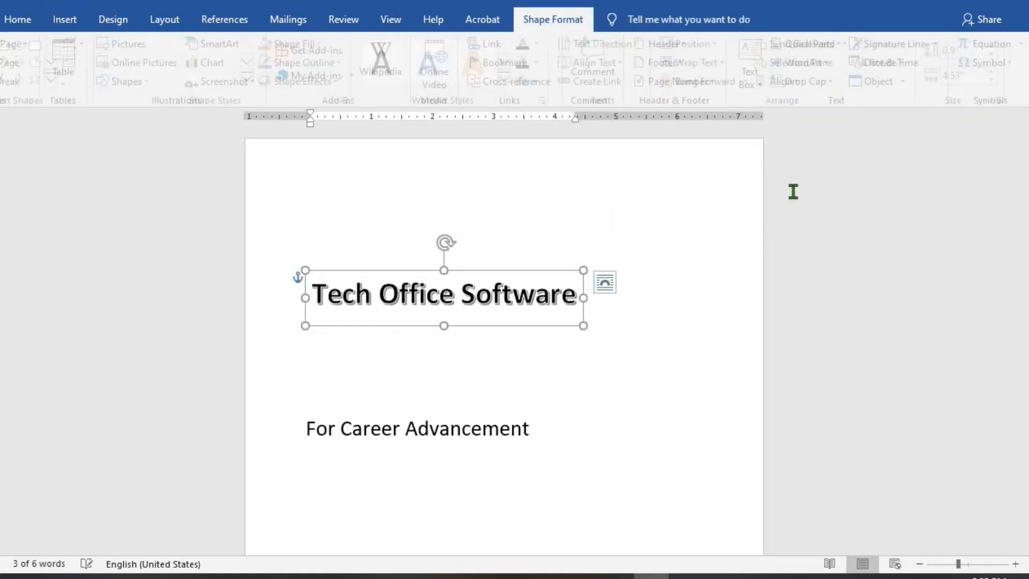
{"action": "left_click", "coordinate": [552, 18]}
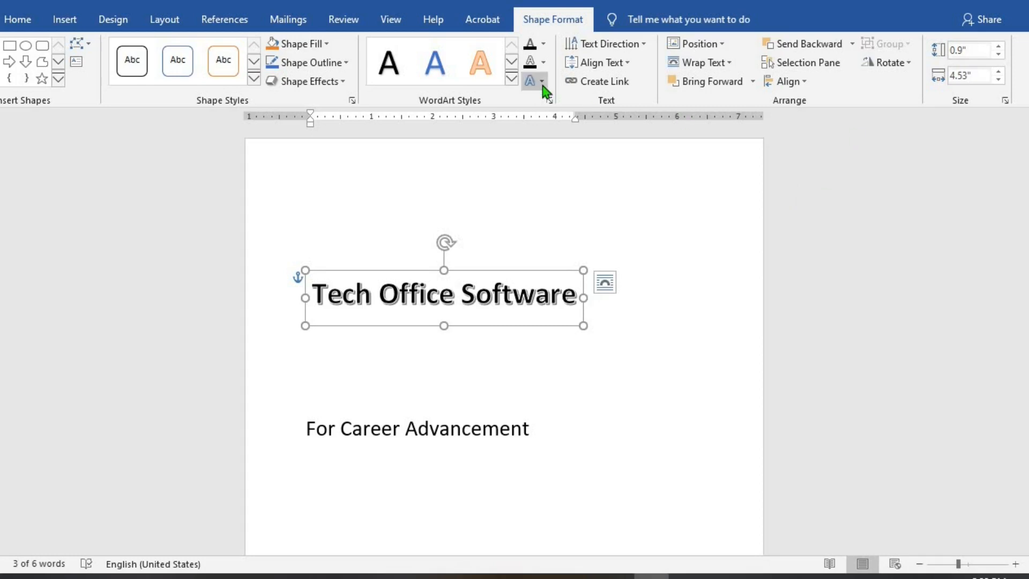
{"action": "mouse_move", "coordinate": [550, 25]}
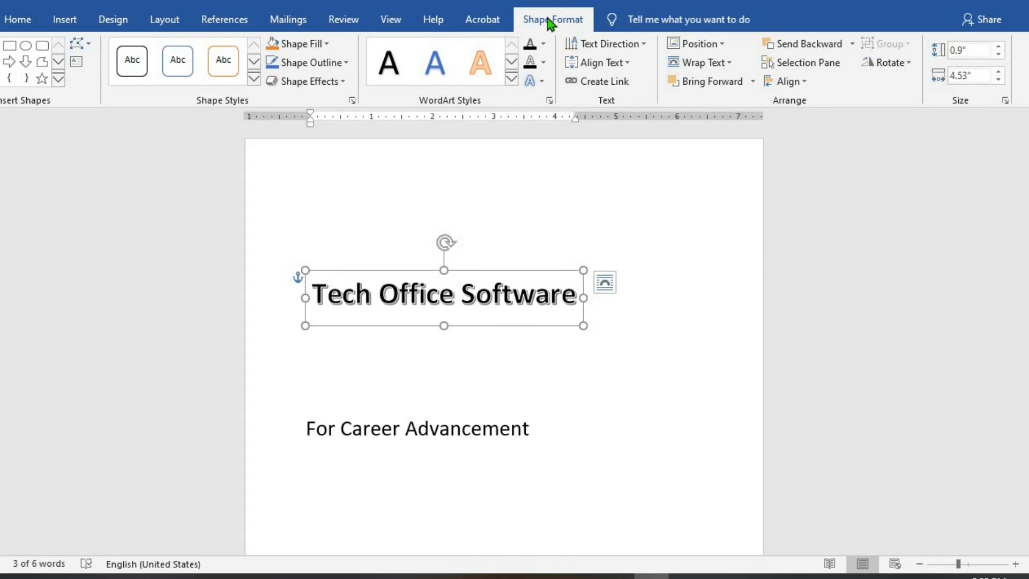
{"action": "mouse_move", "coordinate": [529, 81]}
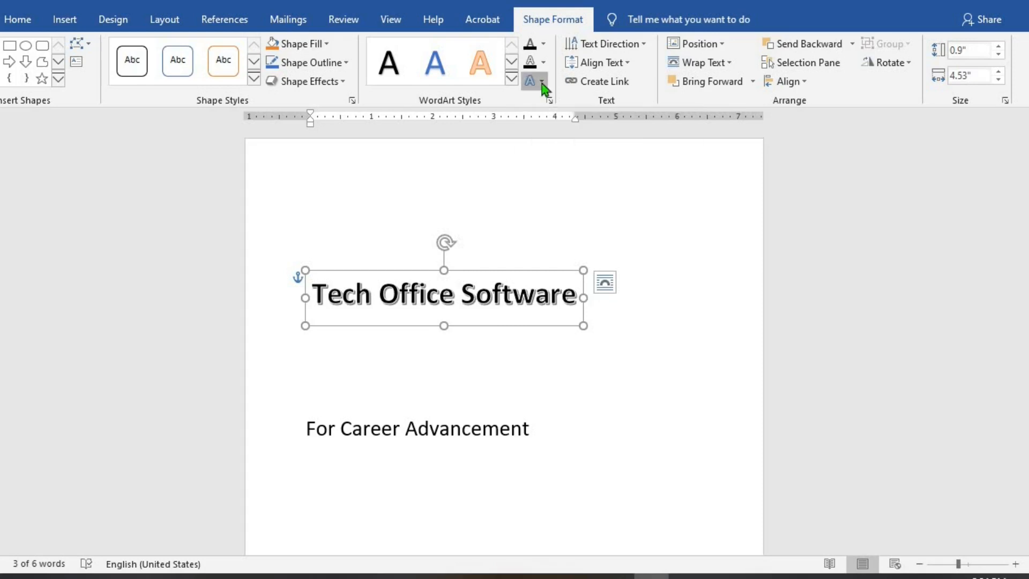
Add a bevel text effect to the Tech Office Software WordArt
{"action": "left_click", "coordinate": [531, 80]}
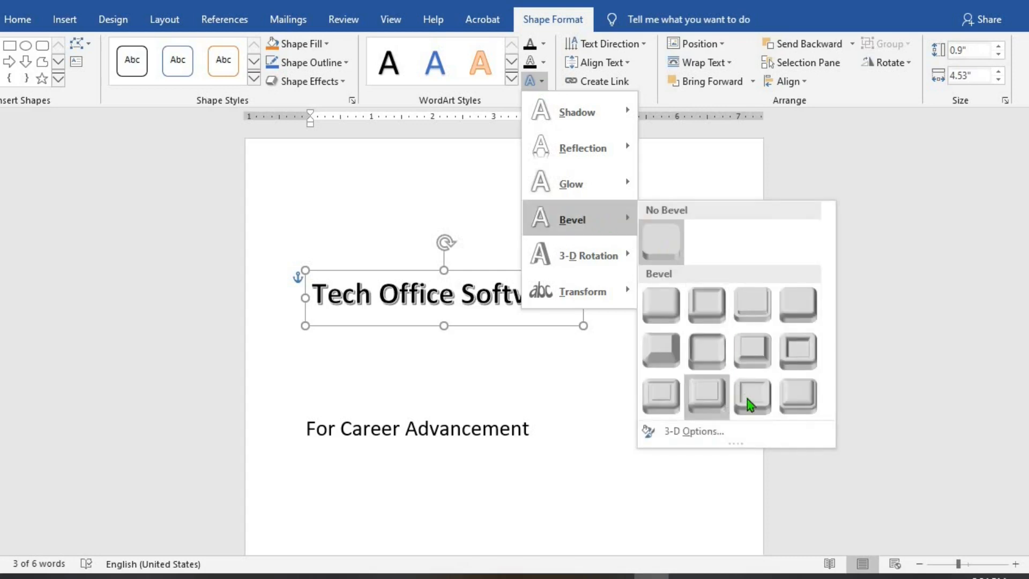
{"action": "left_click", "coordinate": [751, 397]}
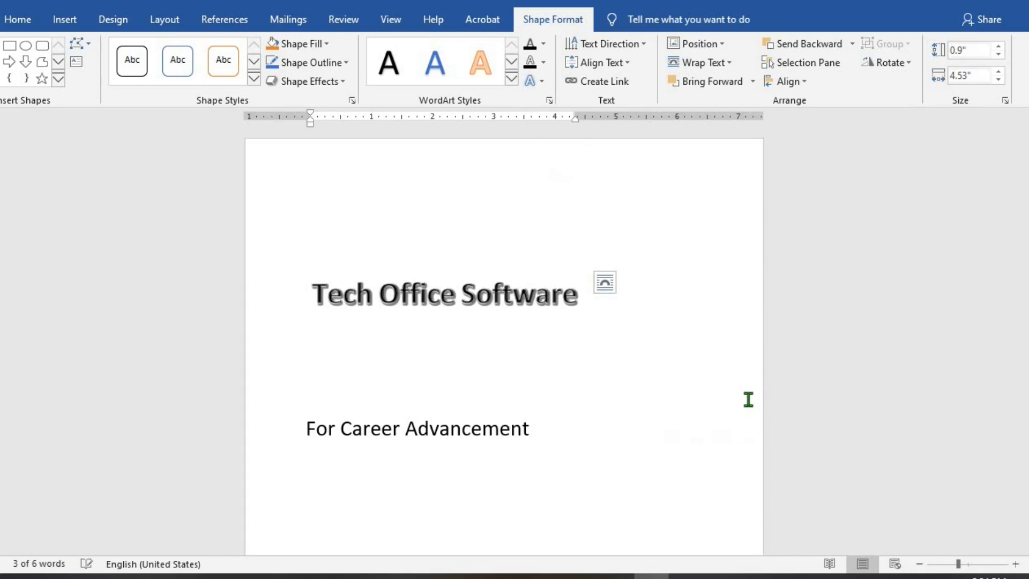
{"action": "left_click", "coordinate": [444, 293]}
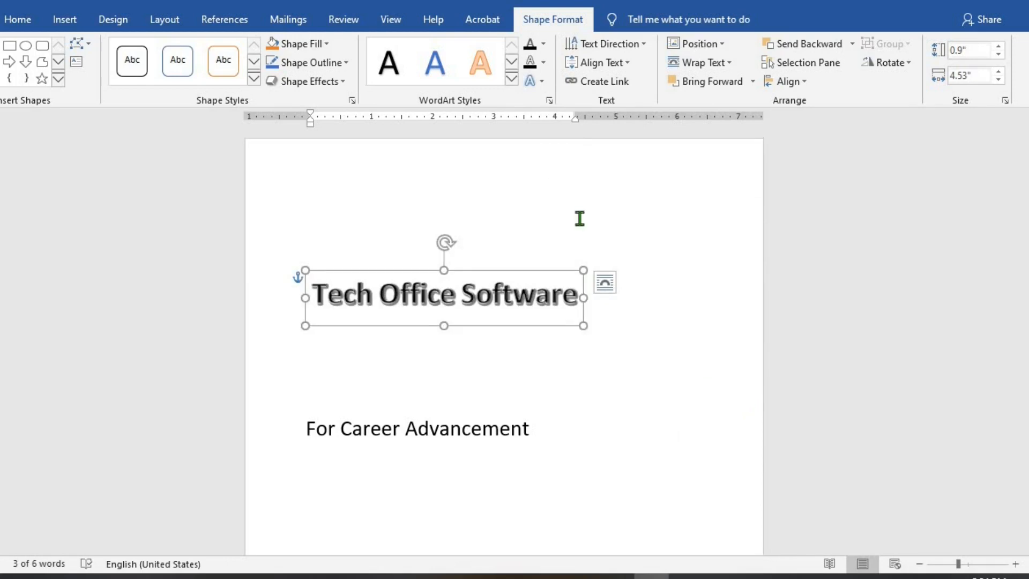
Curve the Tech Office Software WordArt into an upward Arch transform
{"action": "left_click", "coordinate": [536, 81]}
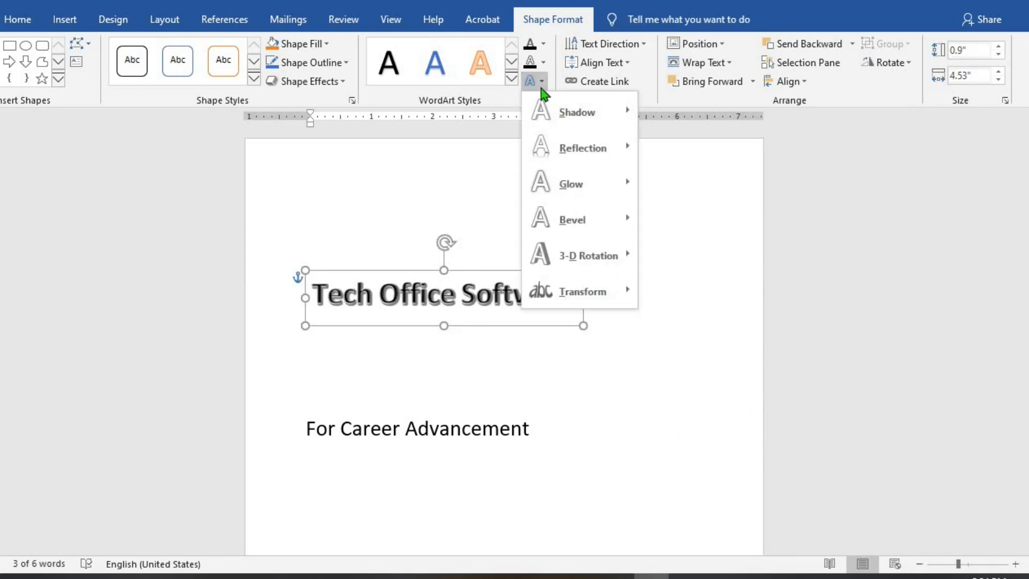
{"action": "left_click", "coordinate": [582, 290]}
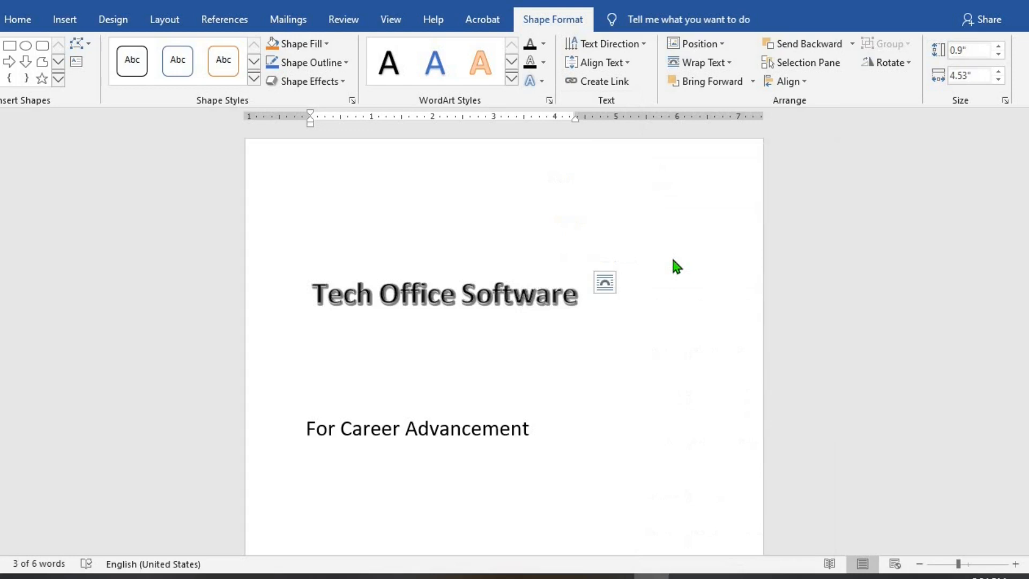
{"action": "left_click", "coordinate": [443, 293]}
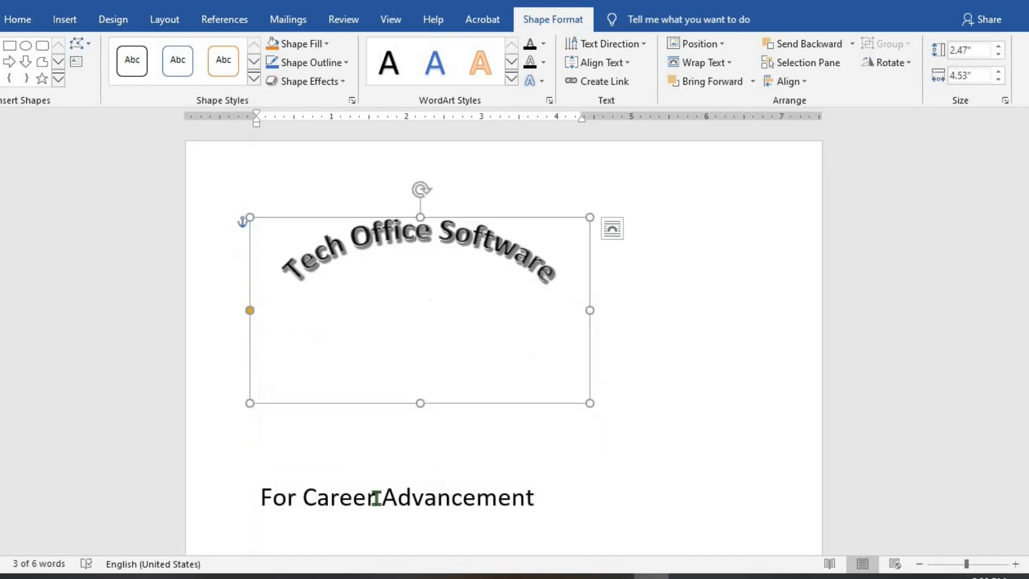
Turn 'For Career Advancement' into grey shadowed WordArt and open its transform effects
{"action": "triple_click", "coordinate": [397, 497]}
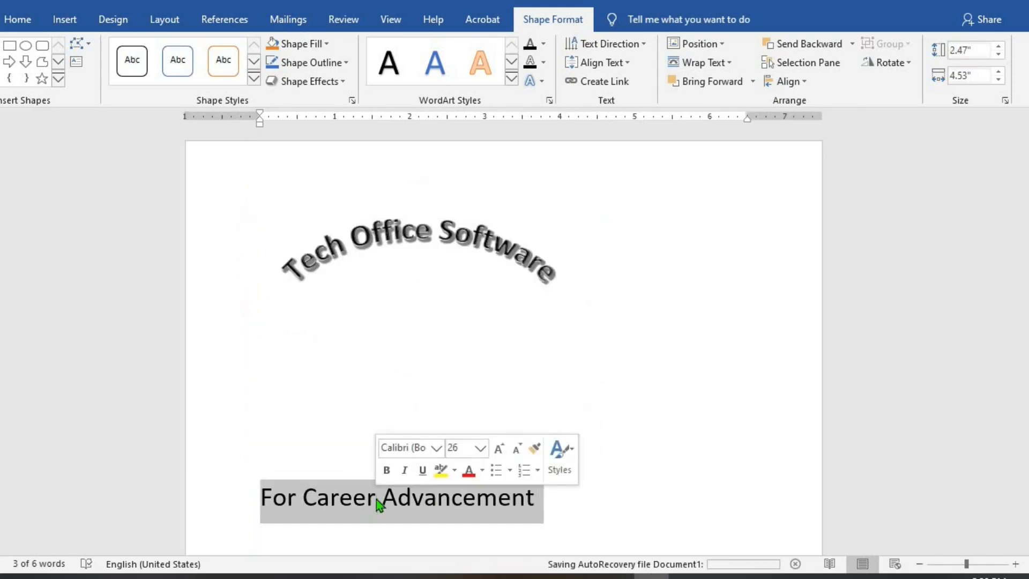
{"action": "left_click", "coordinate": [64, 19]}
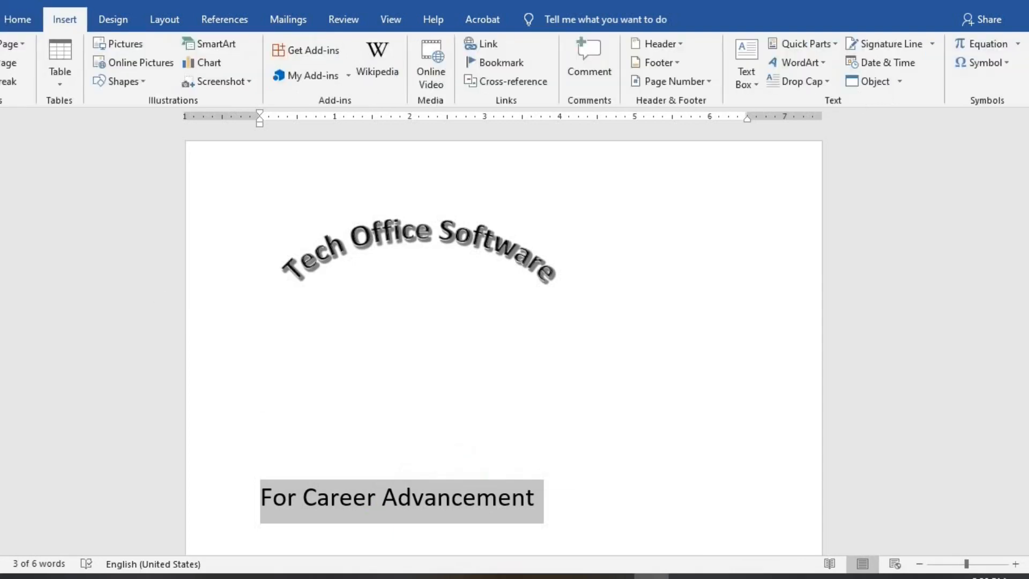
{"action": "mouse_move", "coordinate": [745, 127]}
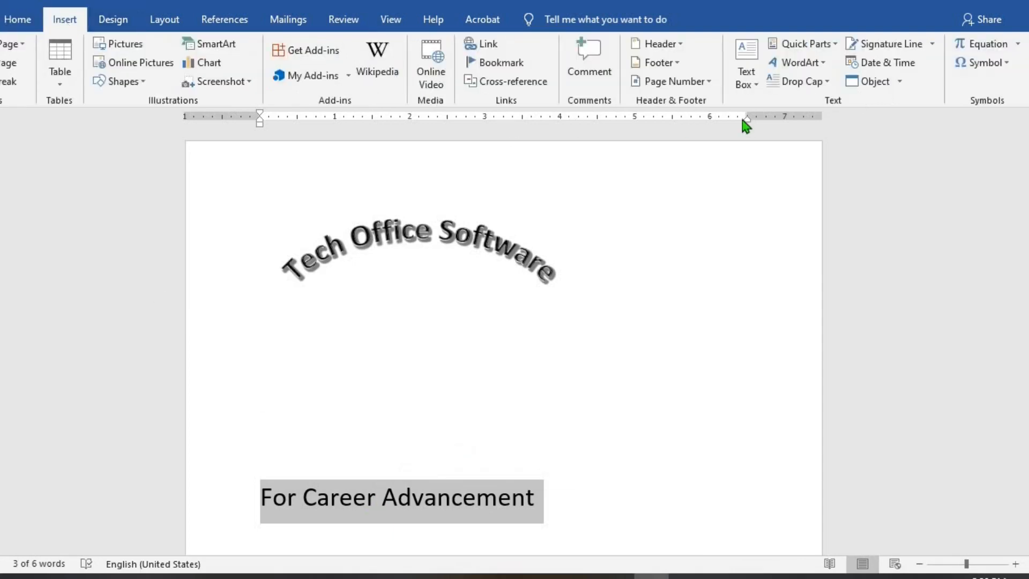
{"action": "left_click", "coordinate": [797, 62]}
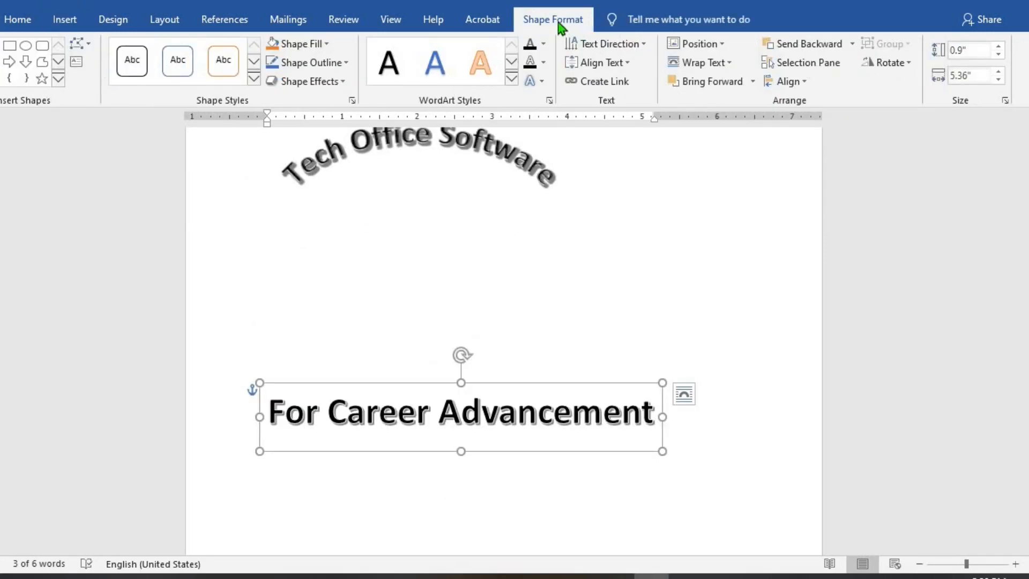
{"action": "left_click", "coordinate": [530, 81]}
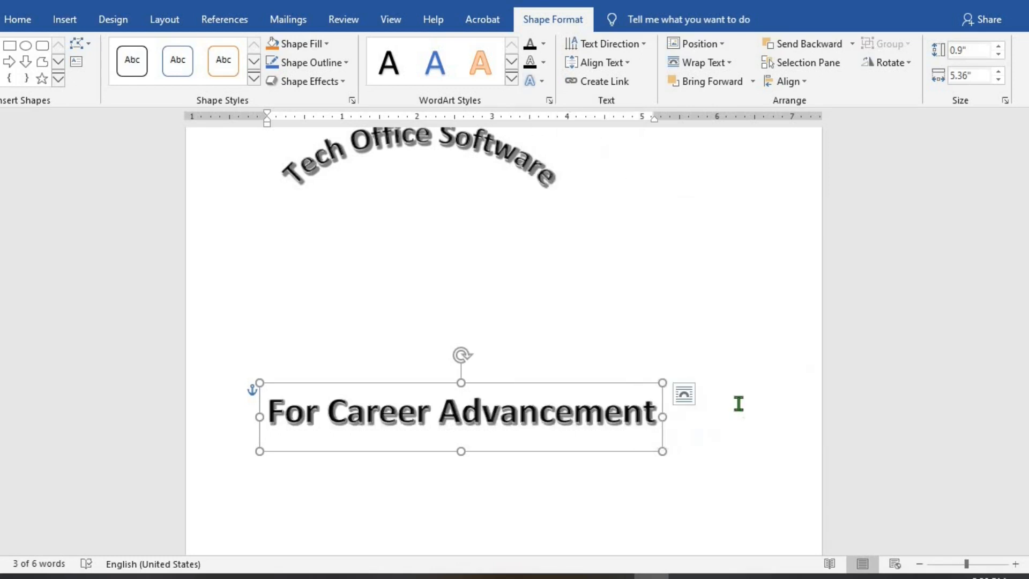
{"action": "left_click", "coordinate": [534, 81]}
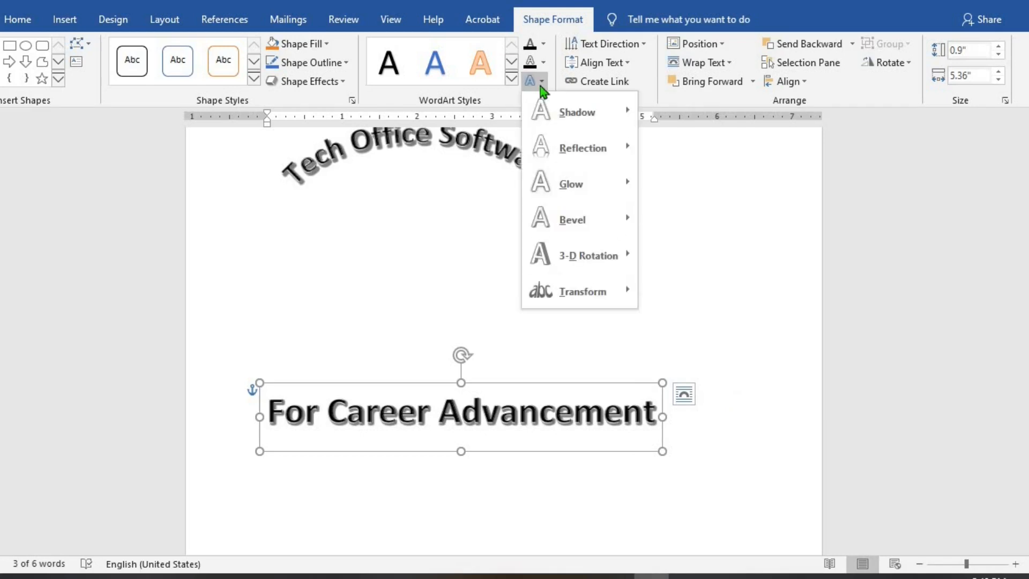
{"action": "left_click", "coordinate": [581, 290]}
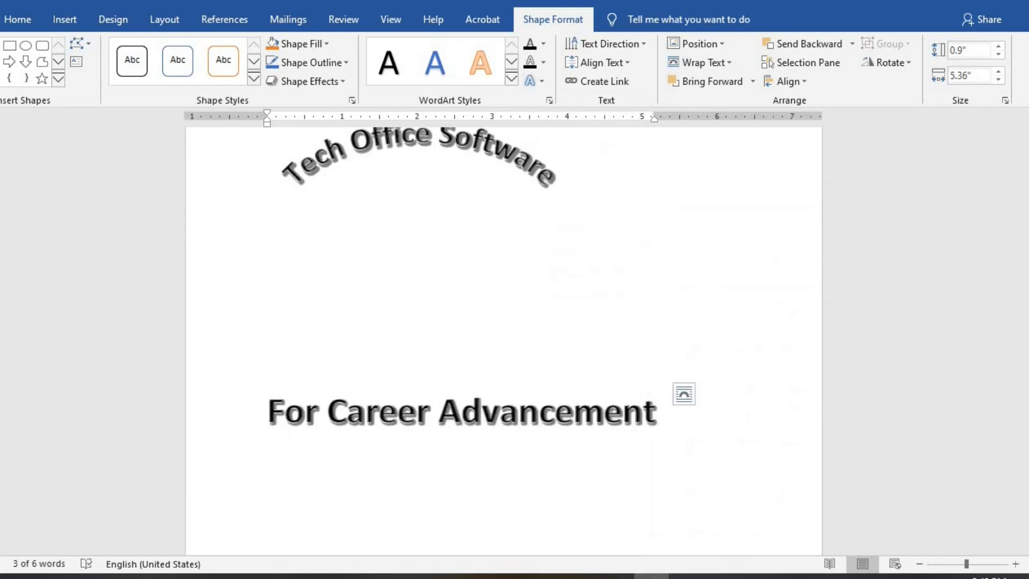
Set both WordArt arcs to floating text wrapping and centre them horizontally
{"action": "left_click", "coordinate": [459, 410]}
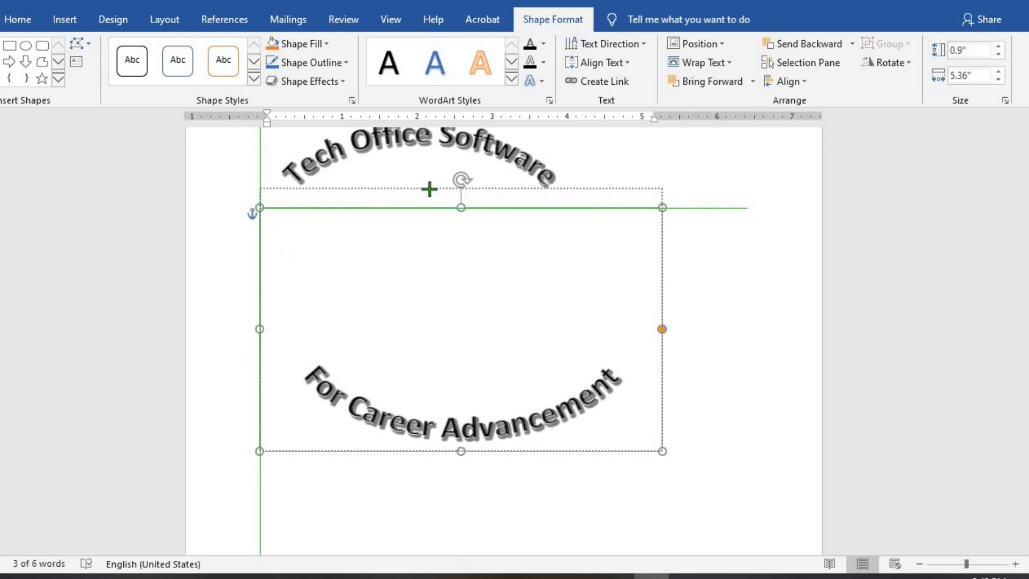
{"action": "left_click", "coordinate": [699, 62]}
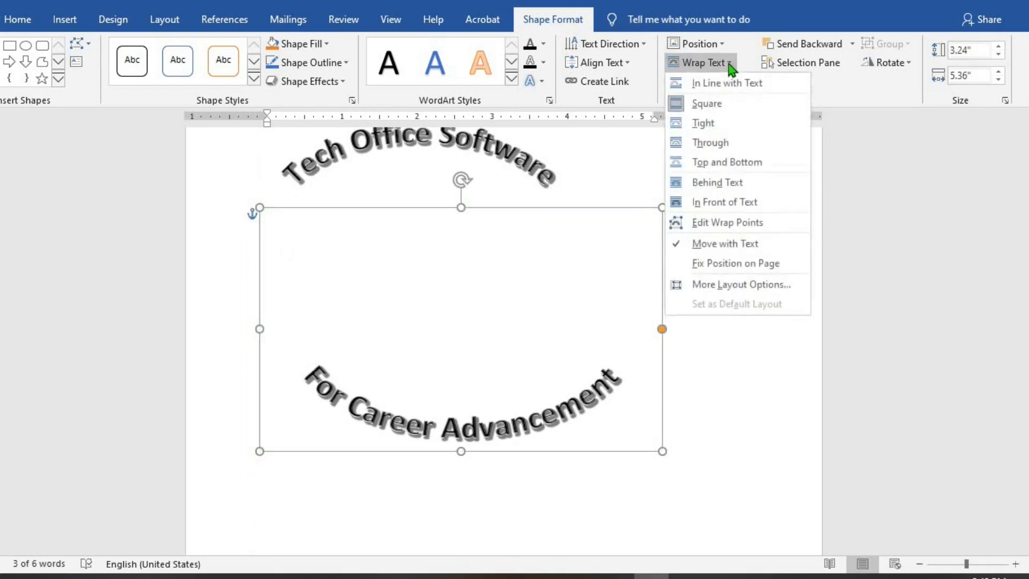
{"action": "mouse_move", "coordinate": [703, 123]}
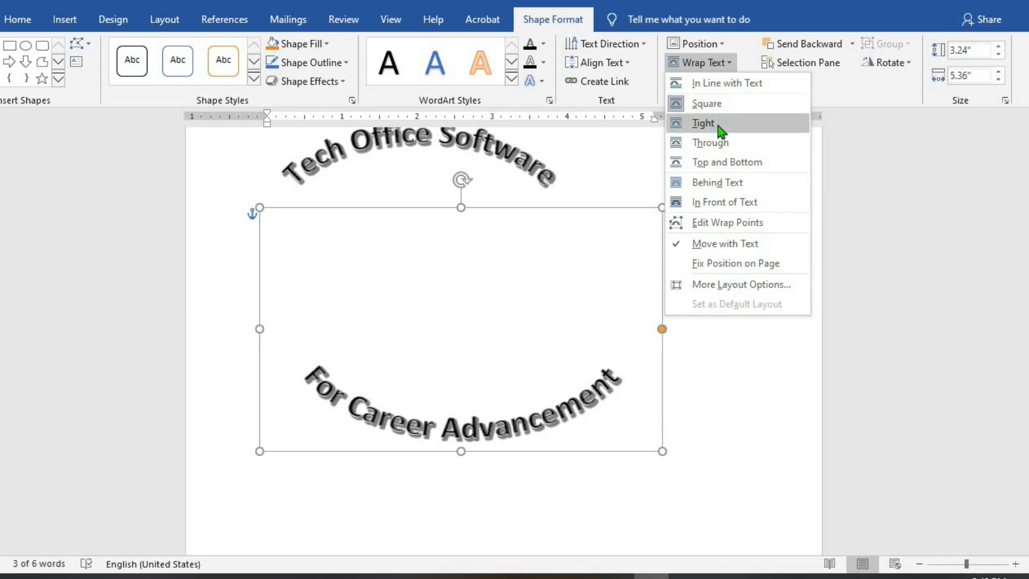
{"action": "left_click", "coordinate": [702, 123]}
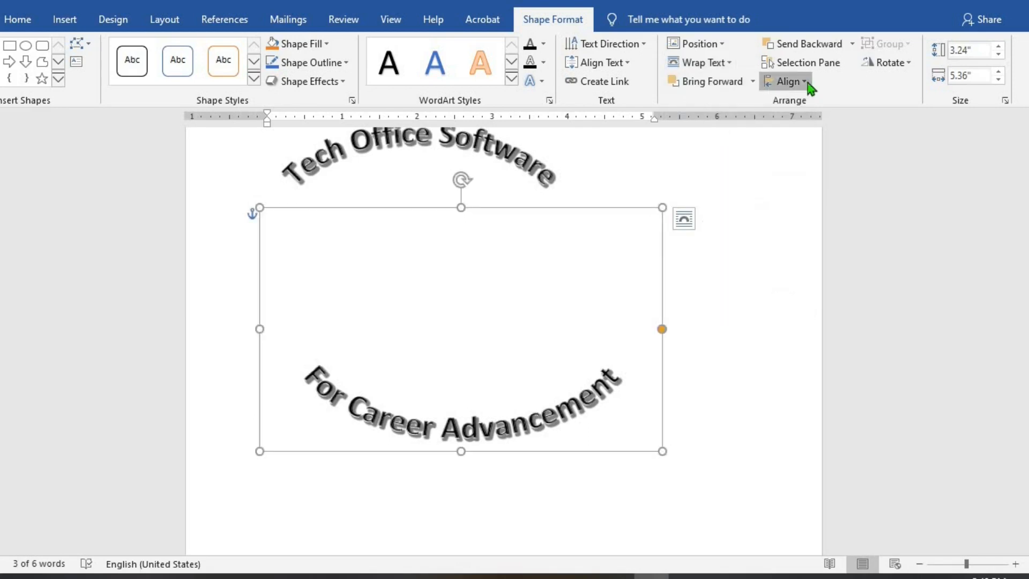
{"action": "left_click", "coordinate": [786, 81]}
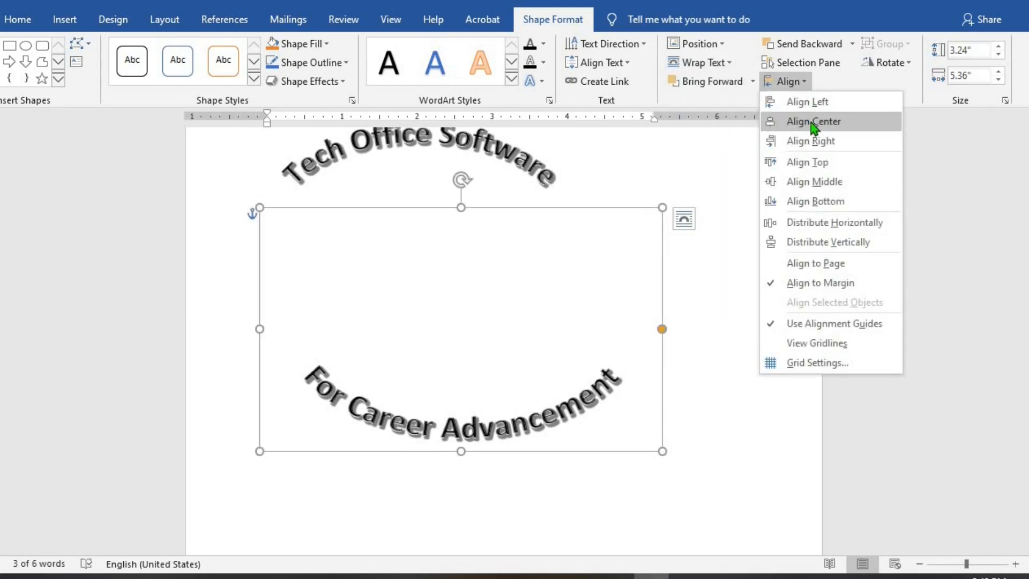
{"action": "left_click", "coordinate": [812, 121]}
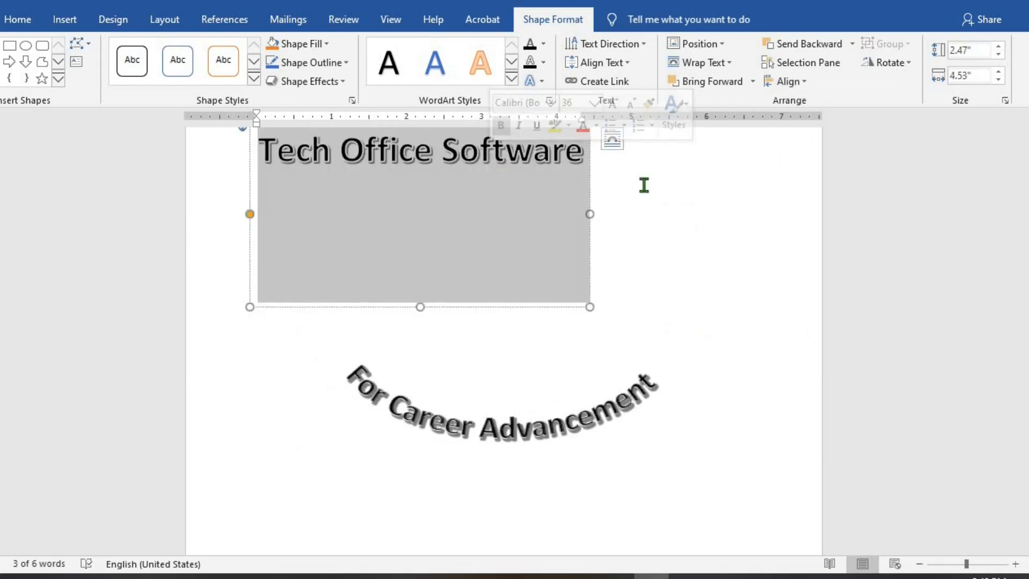
{"action": "left_click", "coordinate": [700, 62]}
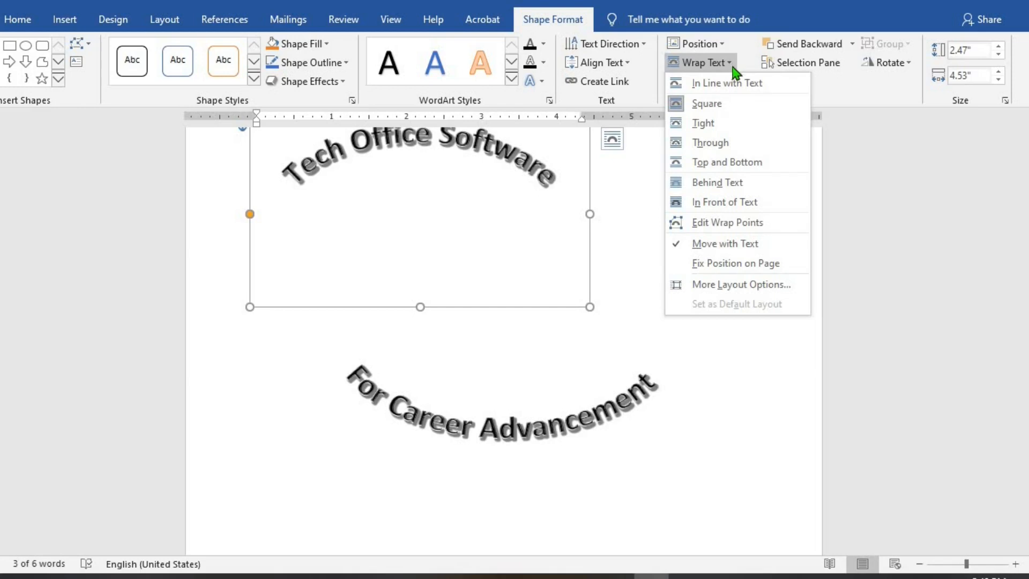
{"action": "mouse_move", "coordinate": [703, 123]}
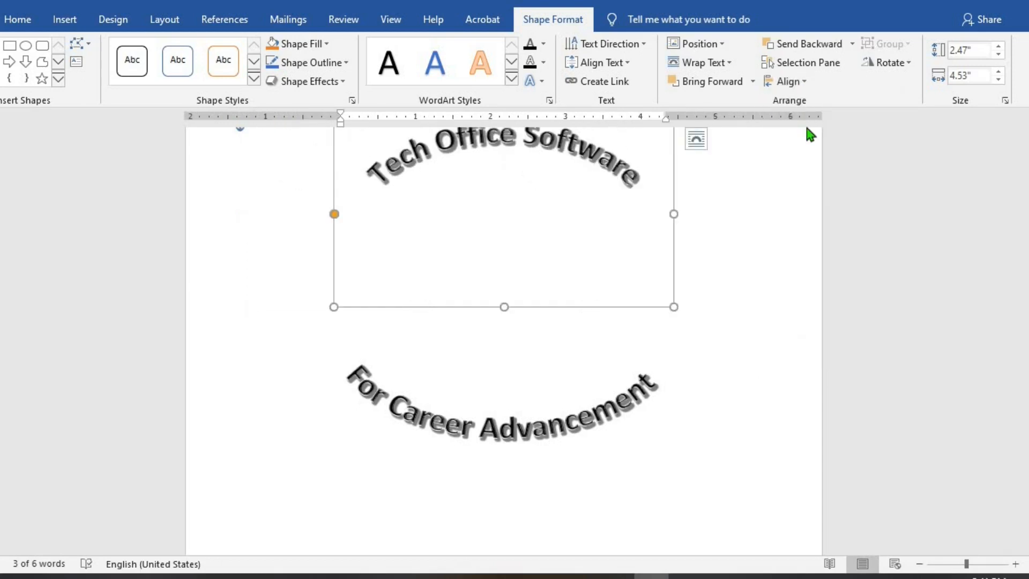
{"action": "mouse_move", "coordinate": [333, 177]}
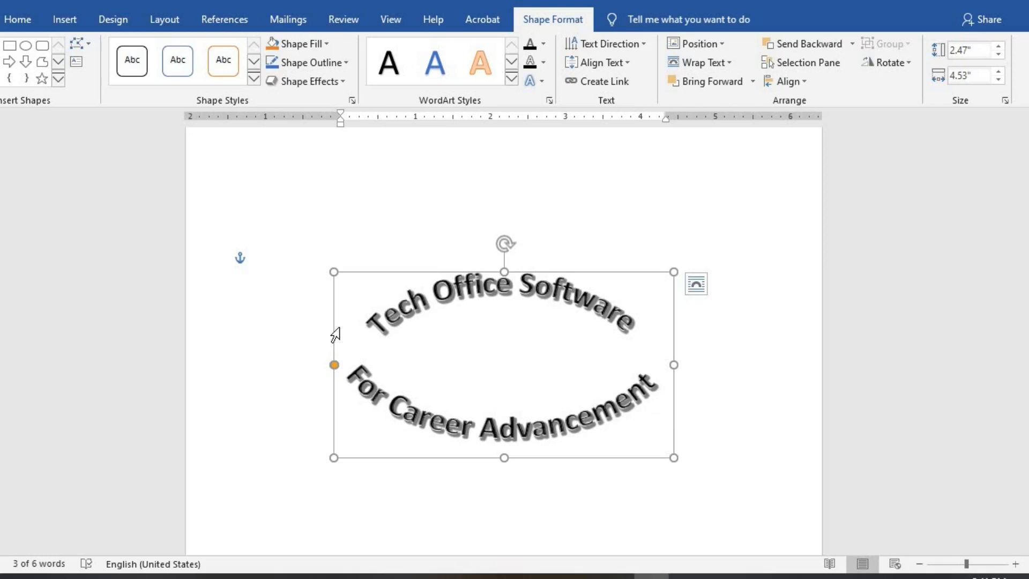
{"action": "mouse_move", "coordinate": [64, 19]}
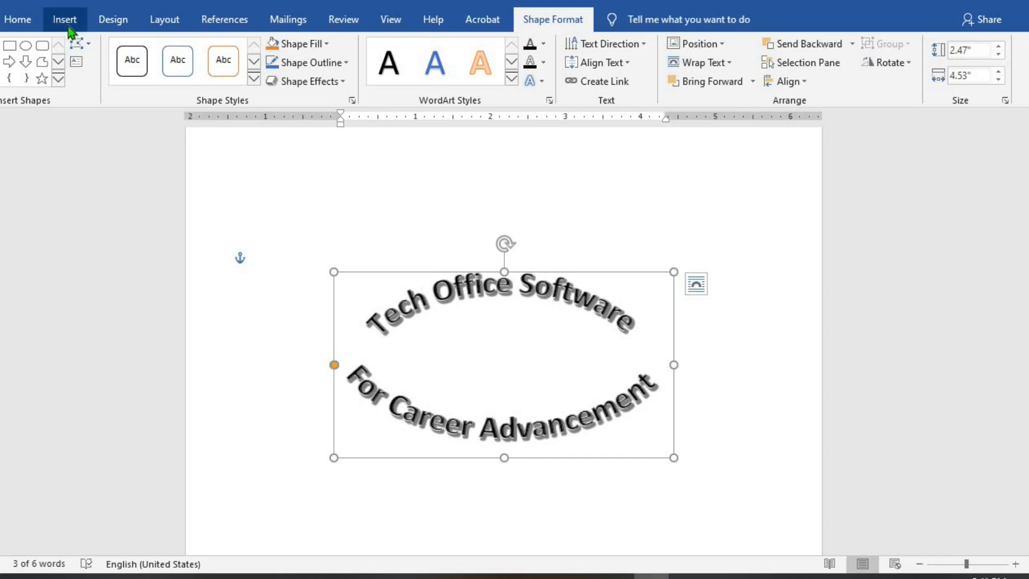
Draw an Oval shape in the centre between the two WordArt arcs
{"action": "left_click", "coordinate": [64, 18]}
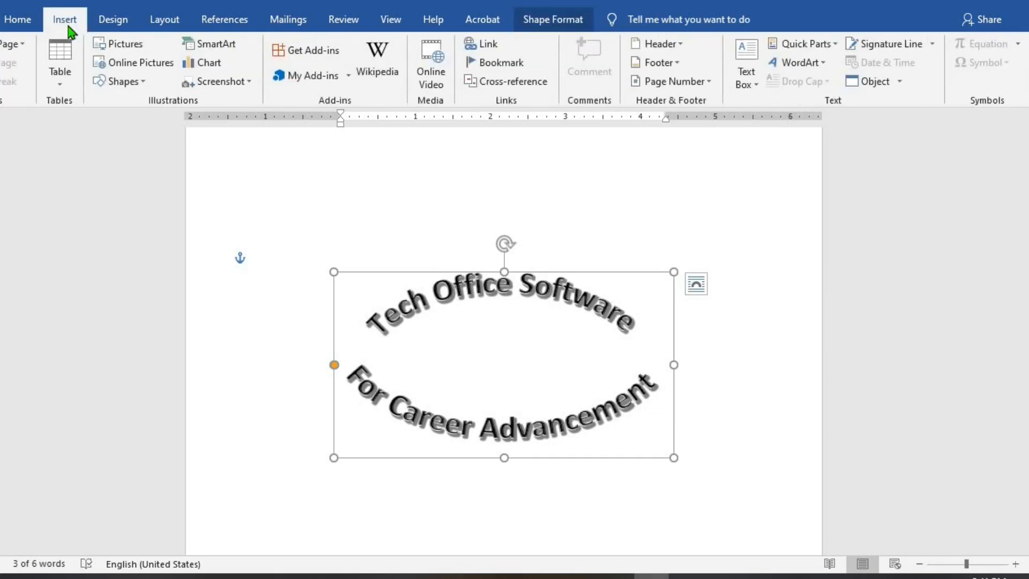
{"action": "left_click", "coordinate": [120, 81]}
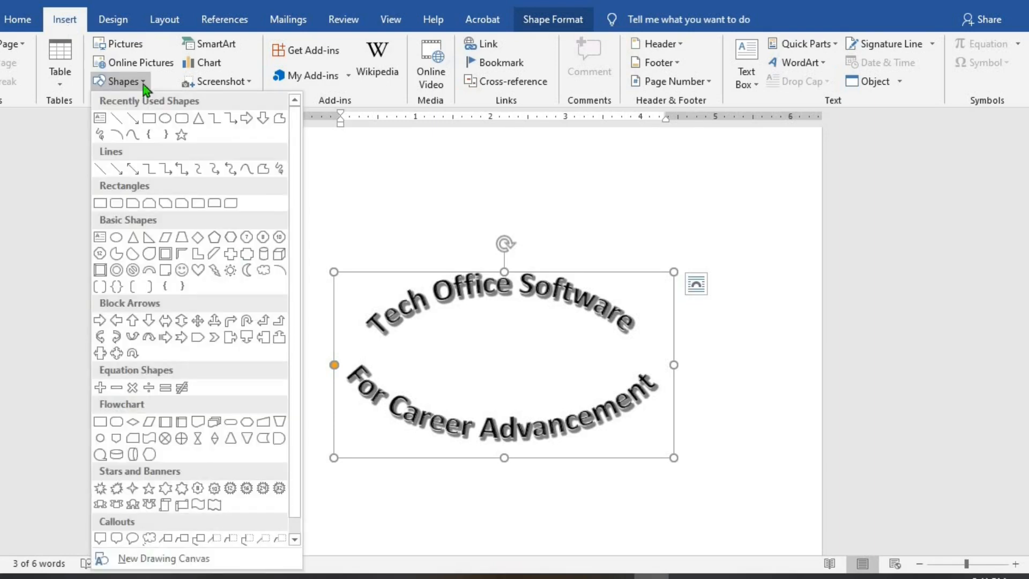
{"action": "left_click", "coordinate": [116, 237]}
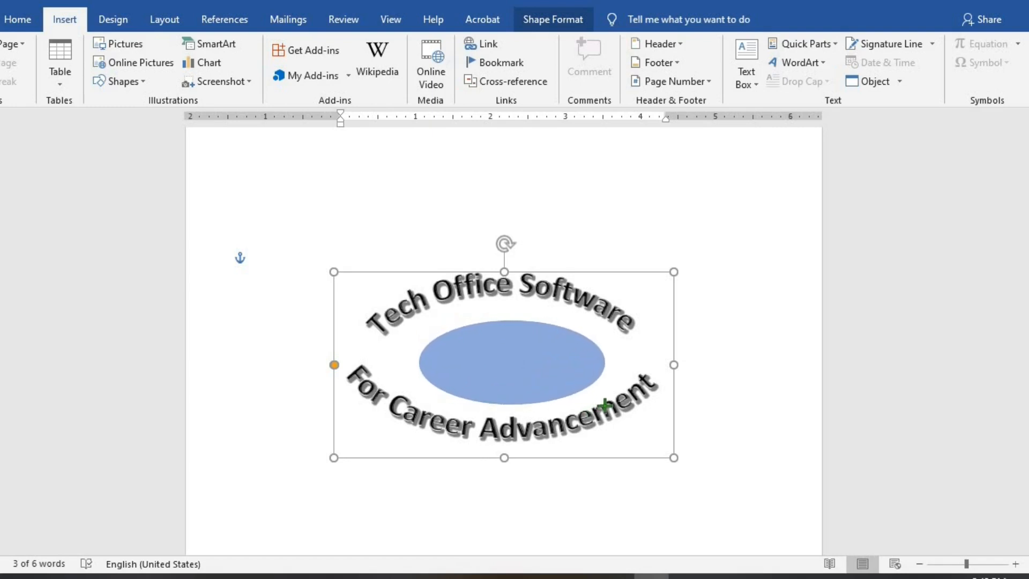
{"action": "left_click", "coordinate": [502, 362]}
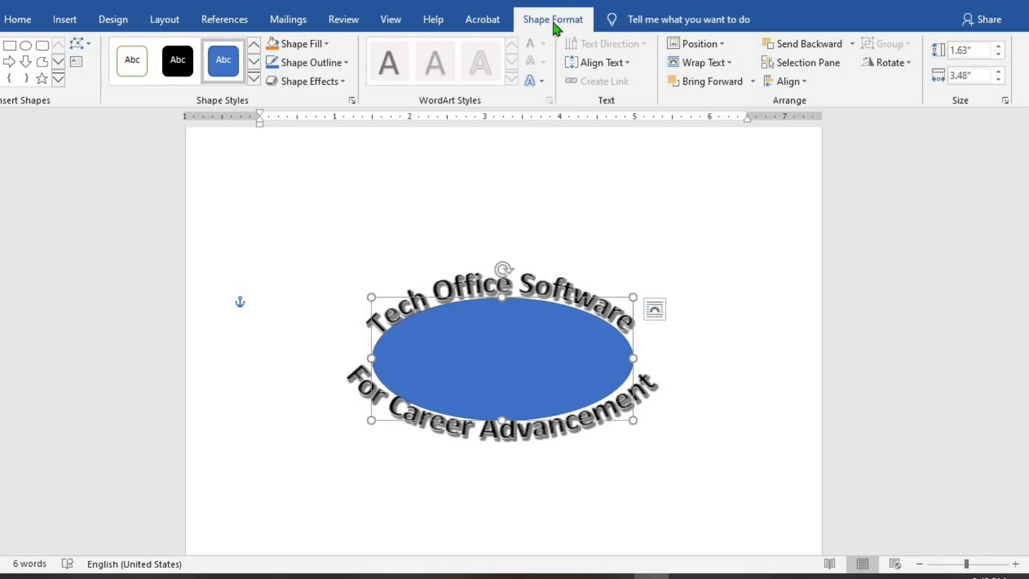
{"action": "mouse_move", "coordinate": [301, 43]}
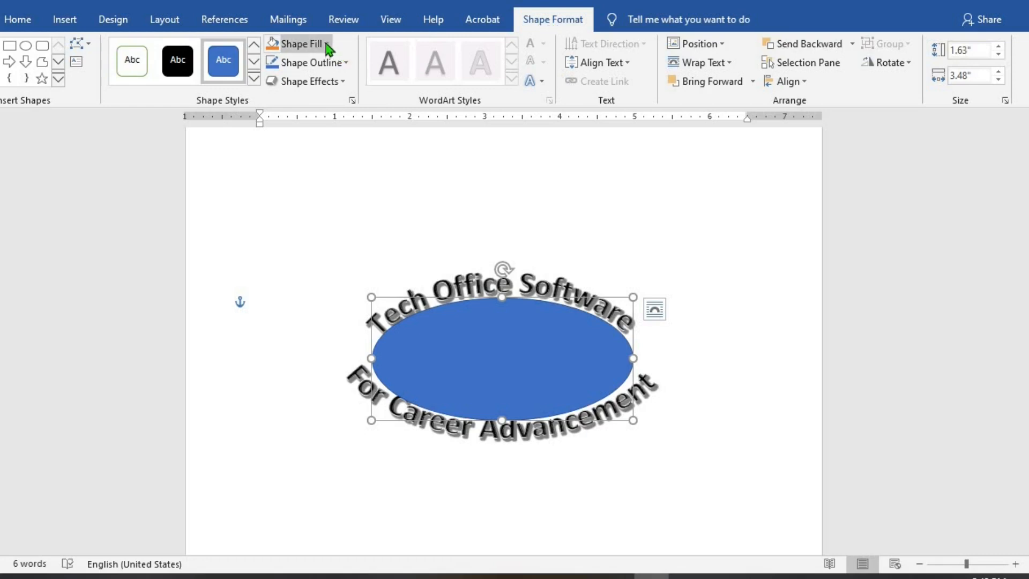
Set the oval's Shape Fill to No Fill
{"action": "left_click", "coordinate": [299, 44]}
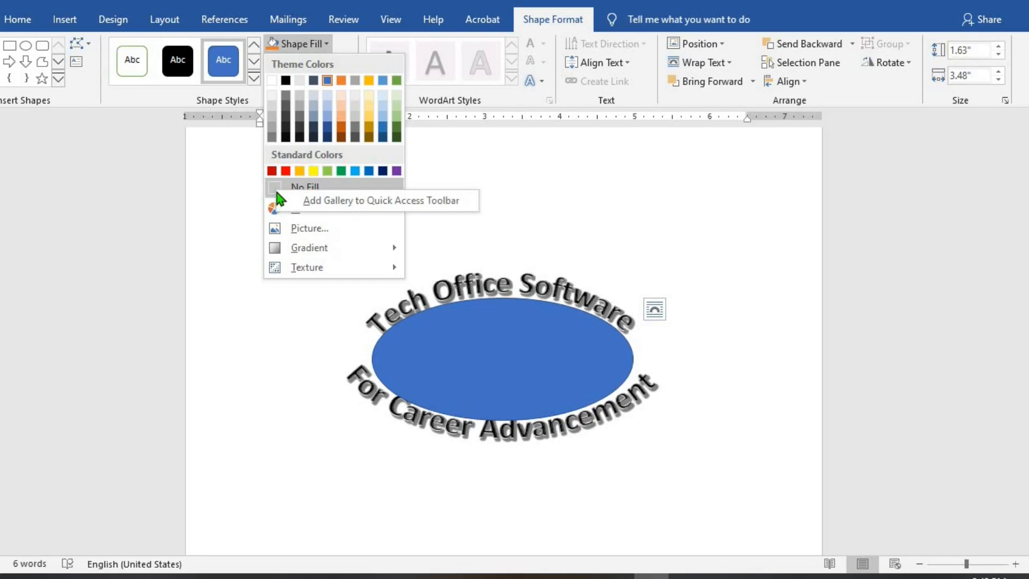
{"action": "mouse_move", "coordinate": [272, 193]}
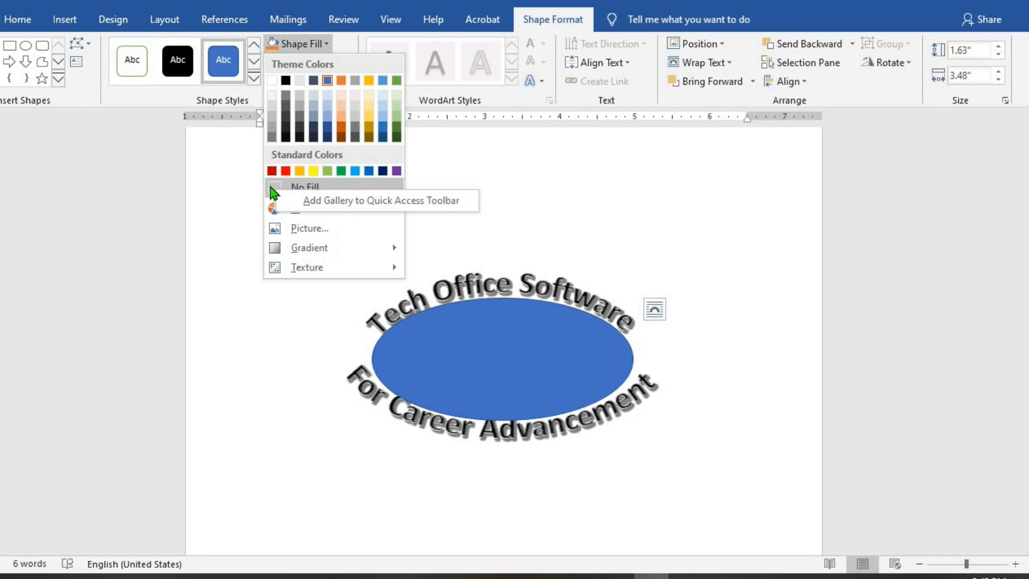
{"action": "left_click", "coordinate": [304, 187]}
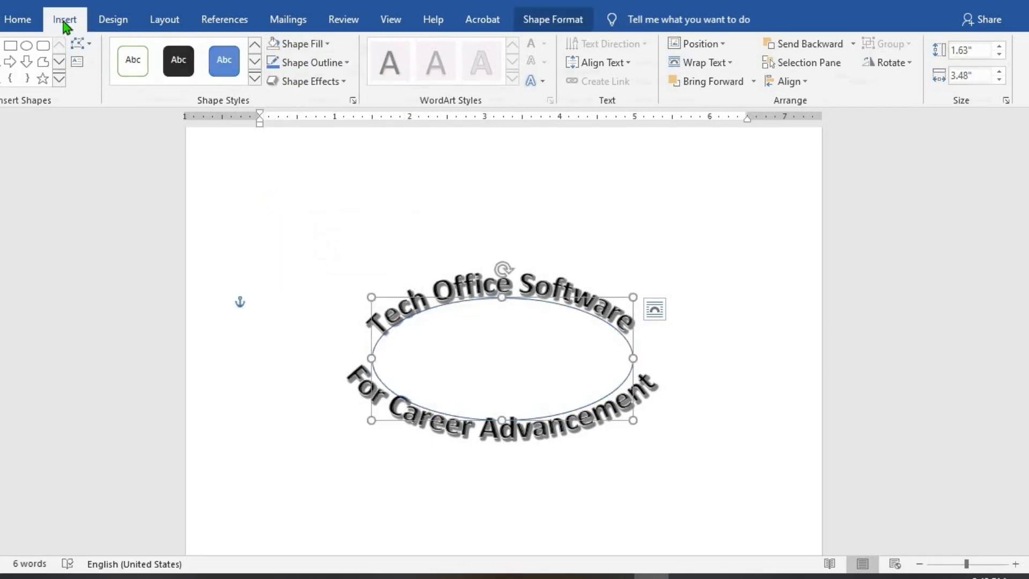
{"action": "left_click", "coordinate": [64, 19]}
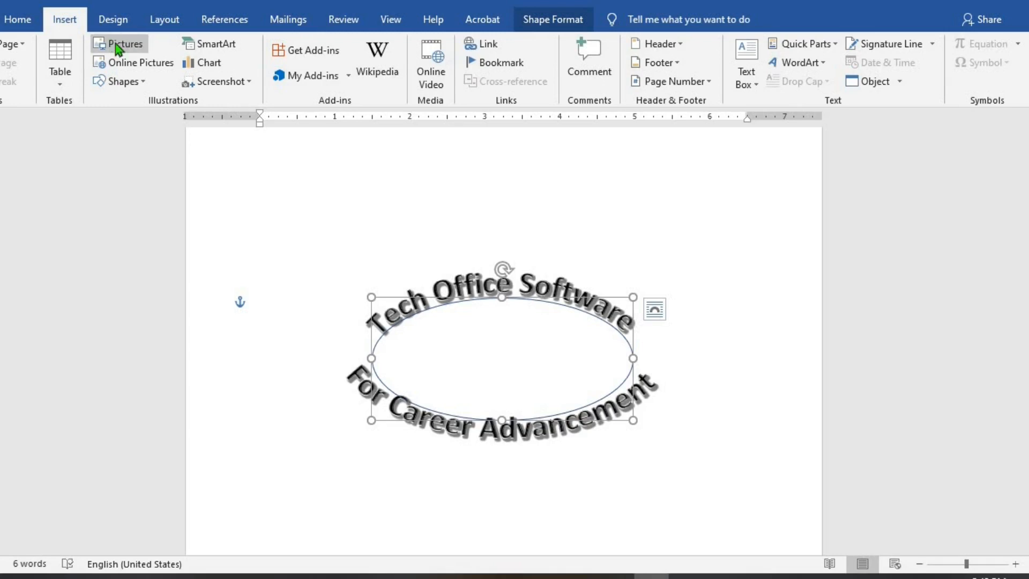
Insert the picture world_2-removebg-preview from the Downloads folder
{"action": "left_click", "coordinate": [119, 43]}
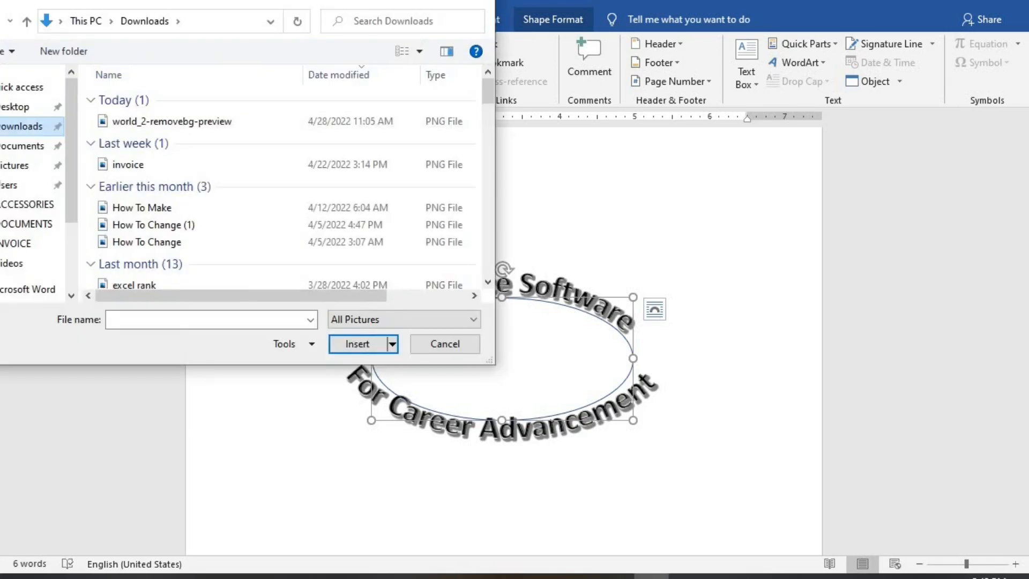
{"action": "mouse_move", "coordinate": [172, 120]}
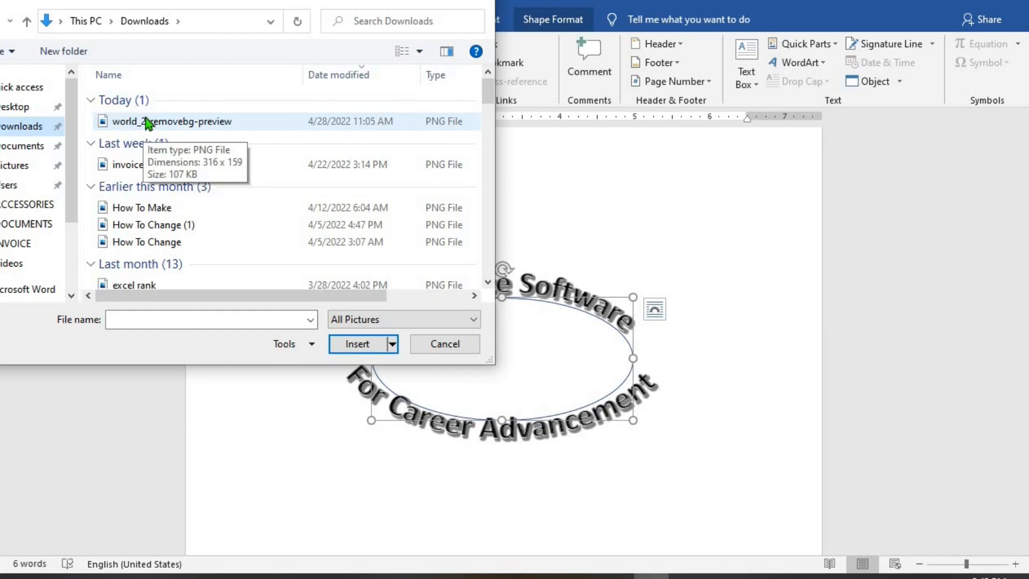
{"action": "left_click", "coordinate": [184, 121]}
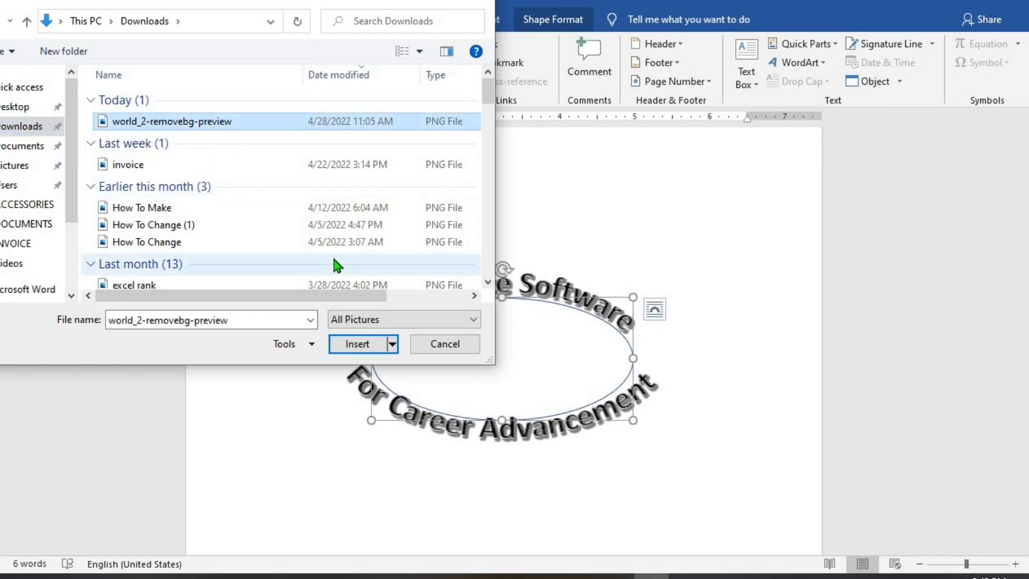
{"action": "left_click", "coordinate": [356, 343]}
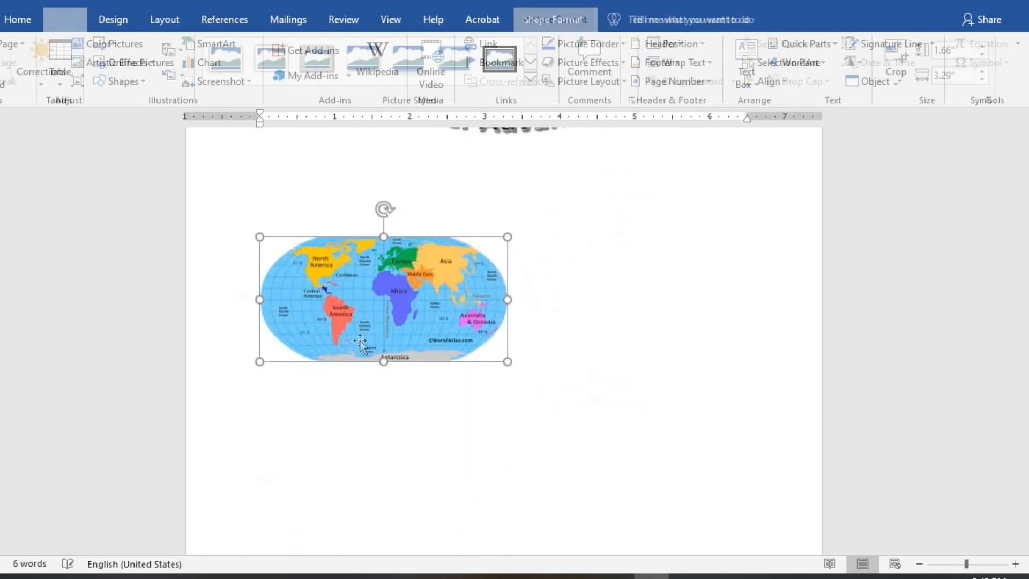
Set the world map picture's text wrapping to In Front of Text
{"action": "left_click", "coordinate": [553, 20]}
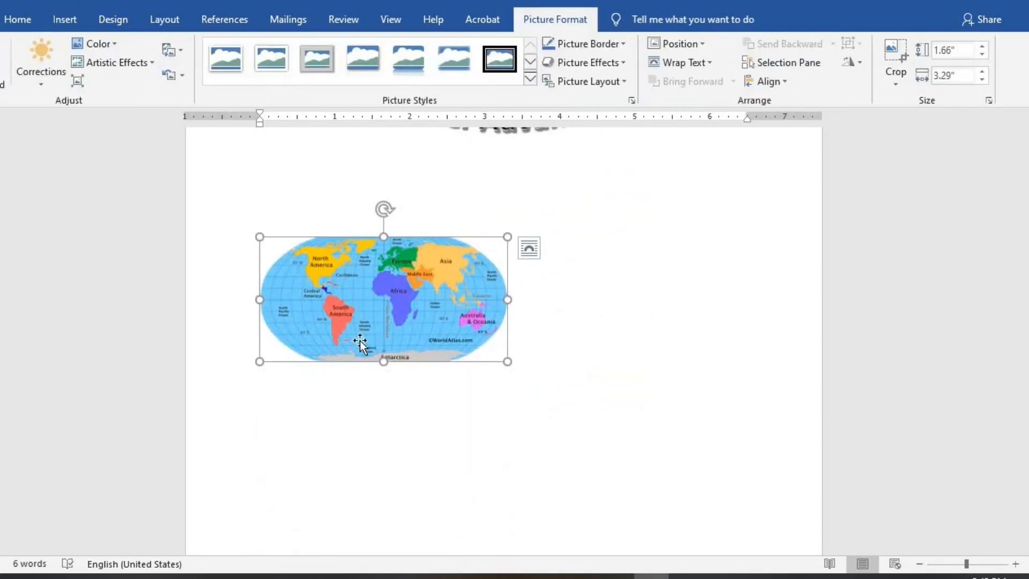
{"action": "mouse_move", "coordinate": [424, 307]}
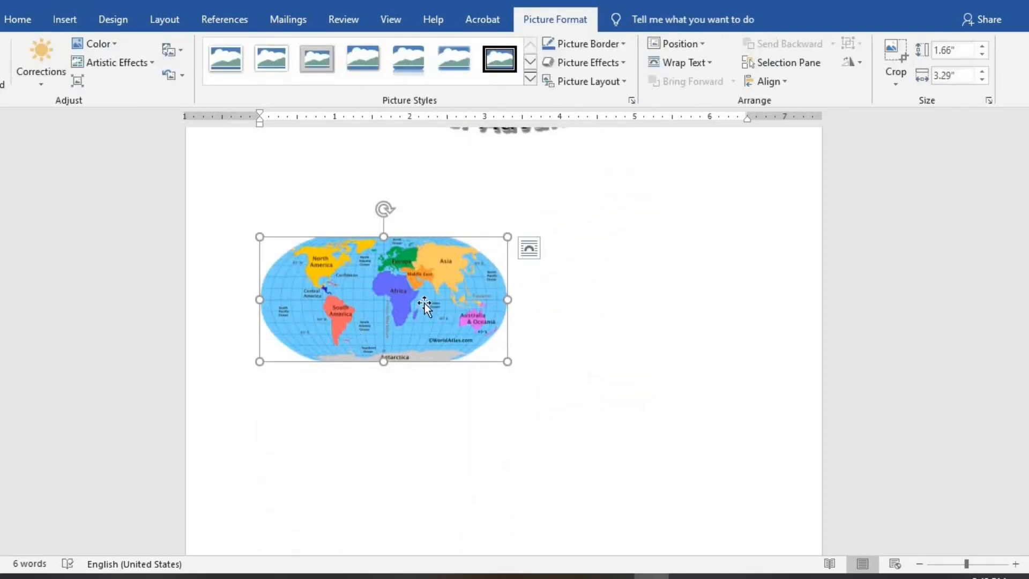
{"action": "left_click", "coordinate": [682, 62]}
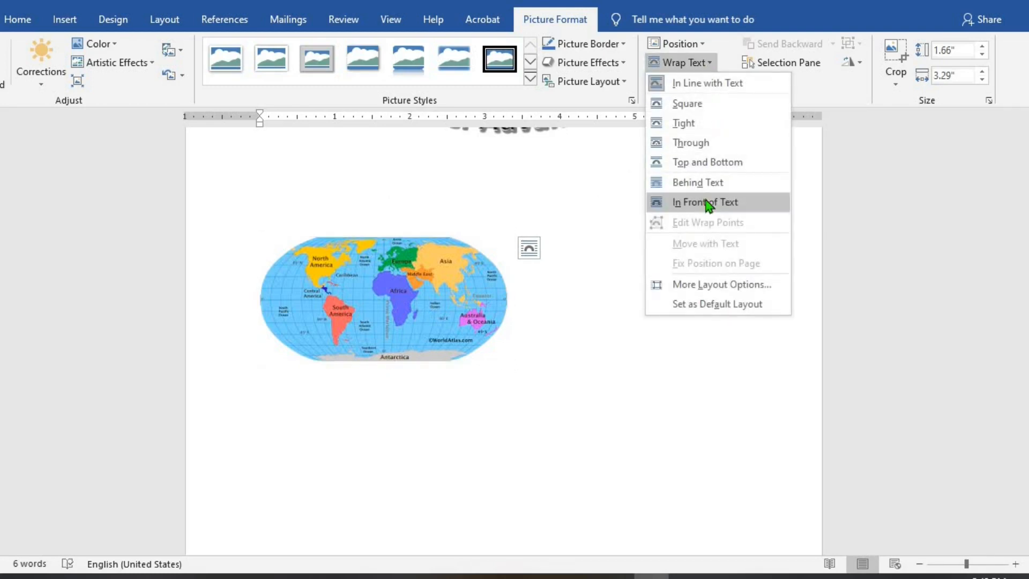
{"action": "left_click", "coordinate": [705, 201]}
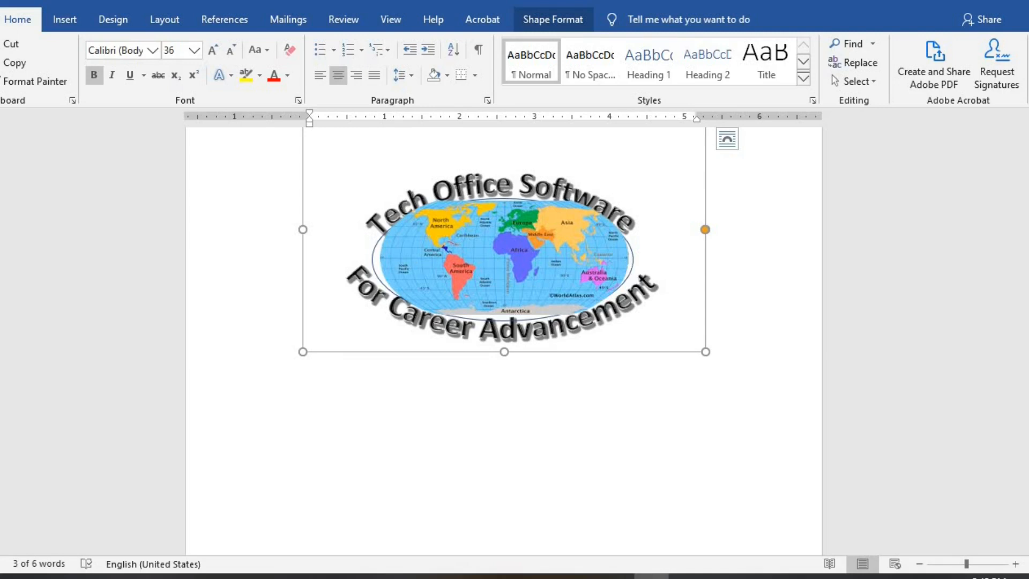
{"action": "mouse_move", "coordinate": [632, 261]}
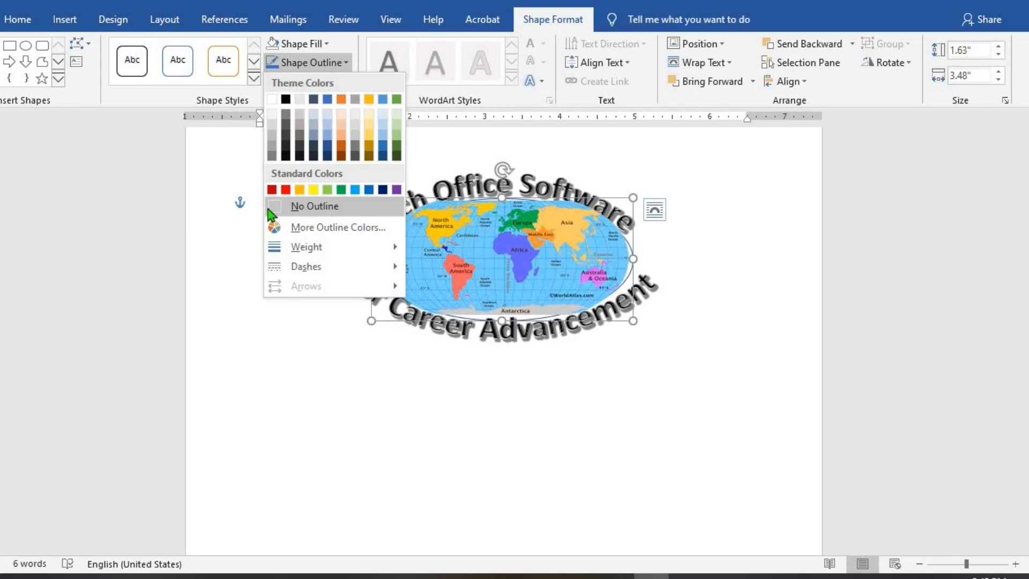
Set the oval's Shape Outline to No Outline
{"action": "left_click", "coordinate": [314, 205]}
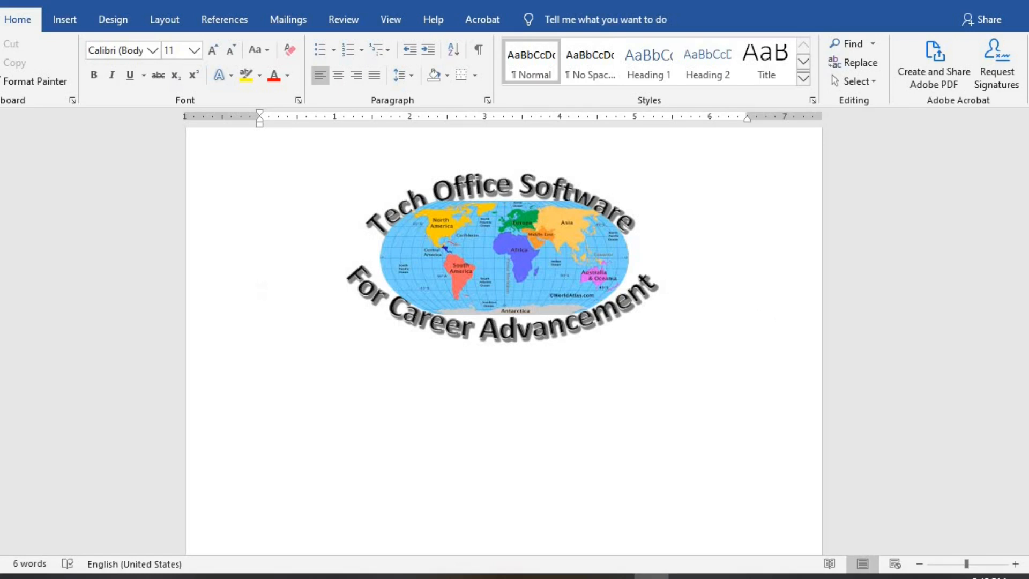
{"action": "mouse_move", "coordinate": [762, 309]}
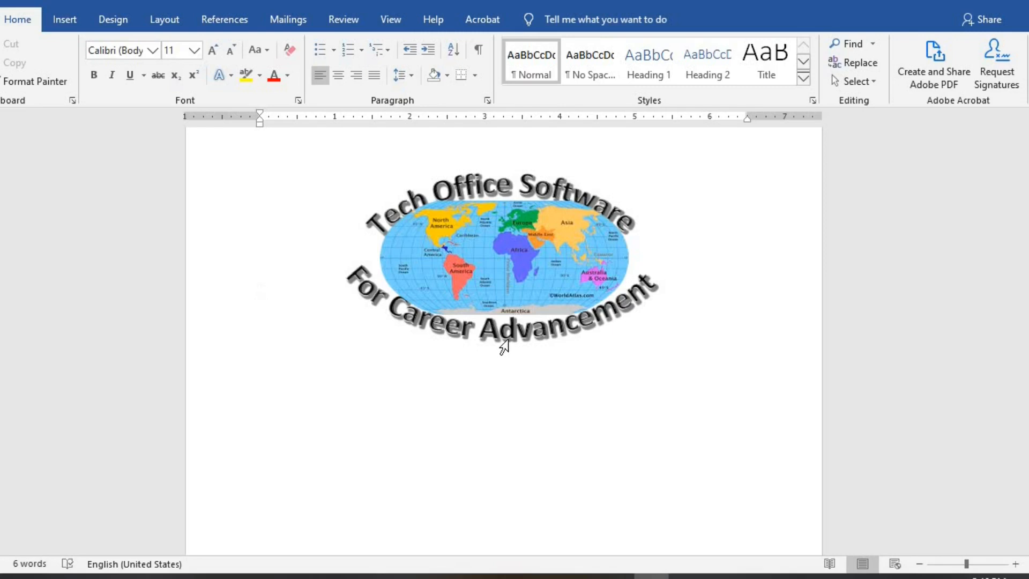
{"action": "left_click", "coordinate": [260, 291]}
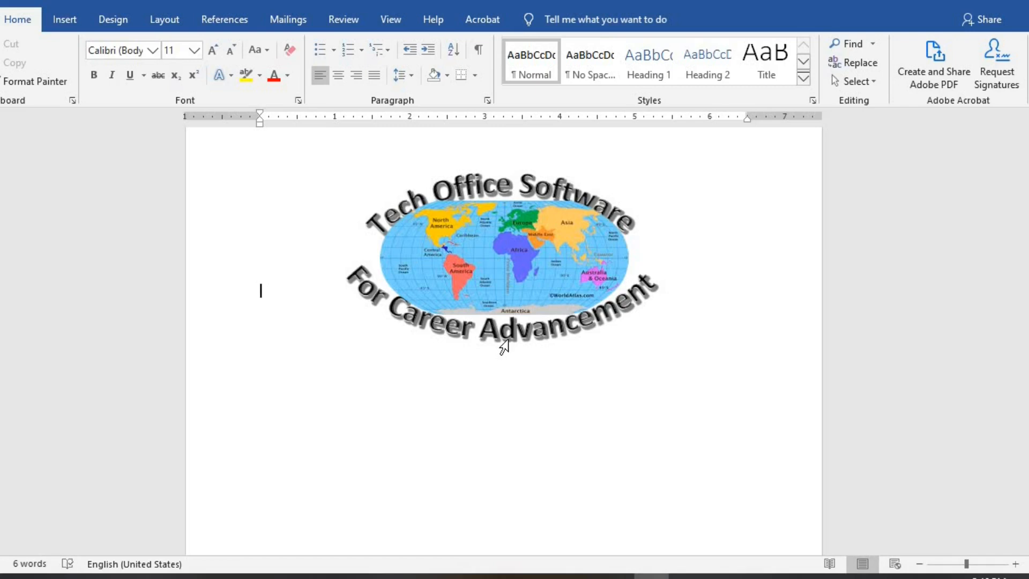